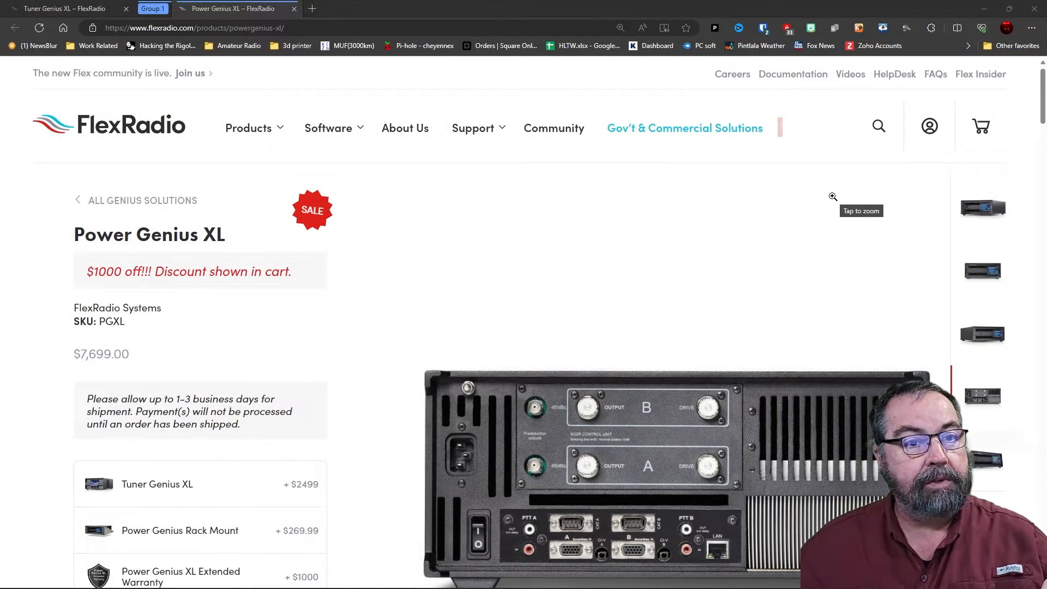
View the amplifier's rear-panel photo, then scroll the Tuner Genius XL page showing $2,499 and SO2R.
scroll(down, 3)
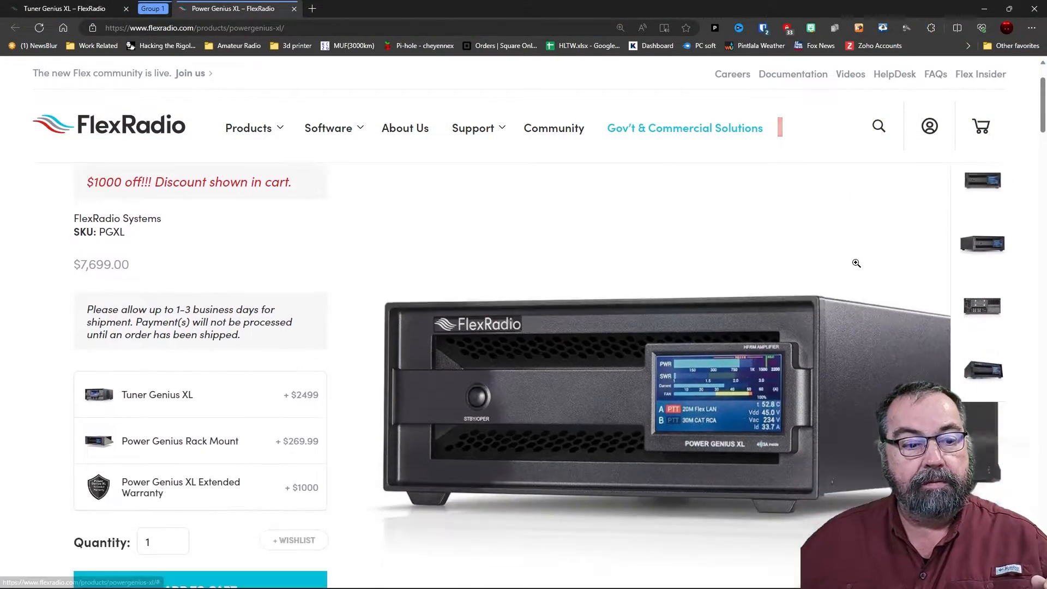
scroll(down, 3)
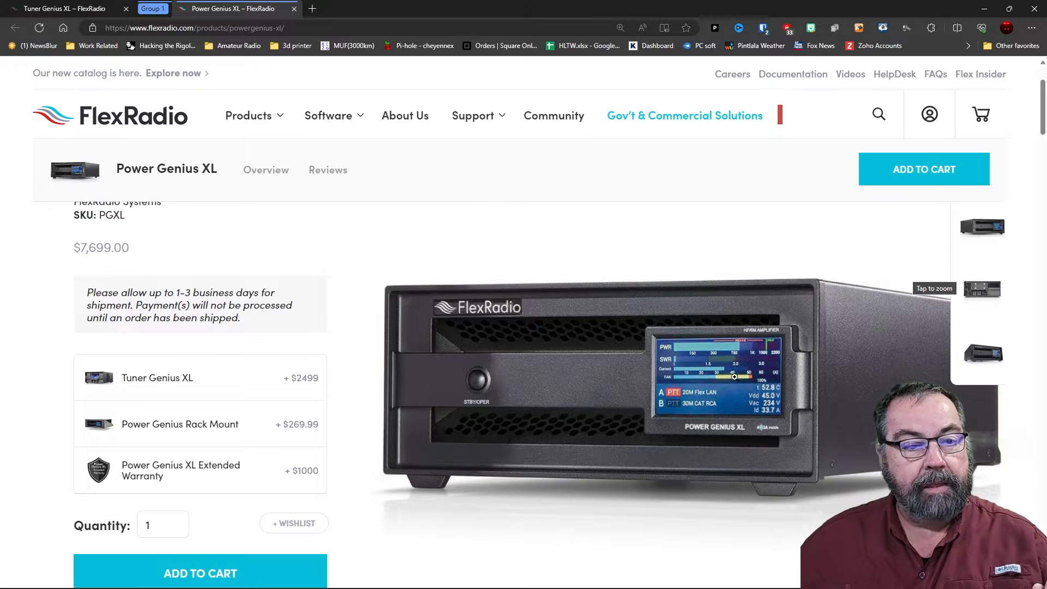
click(733, 376)
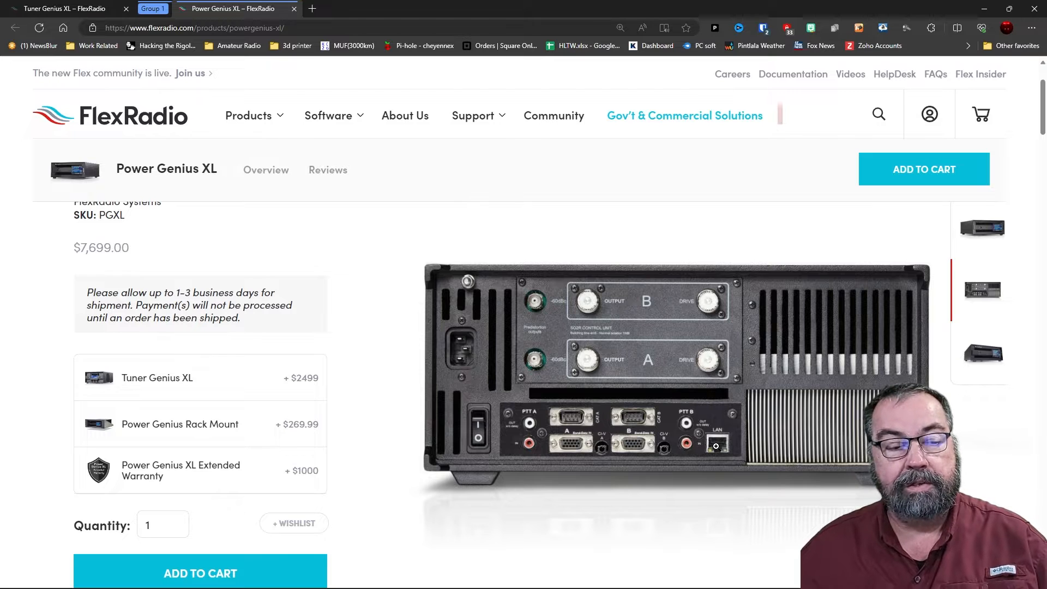
click(63, 8)
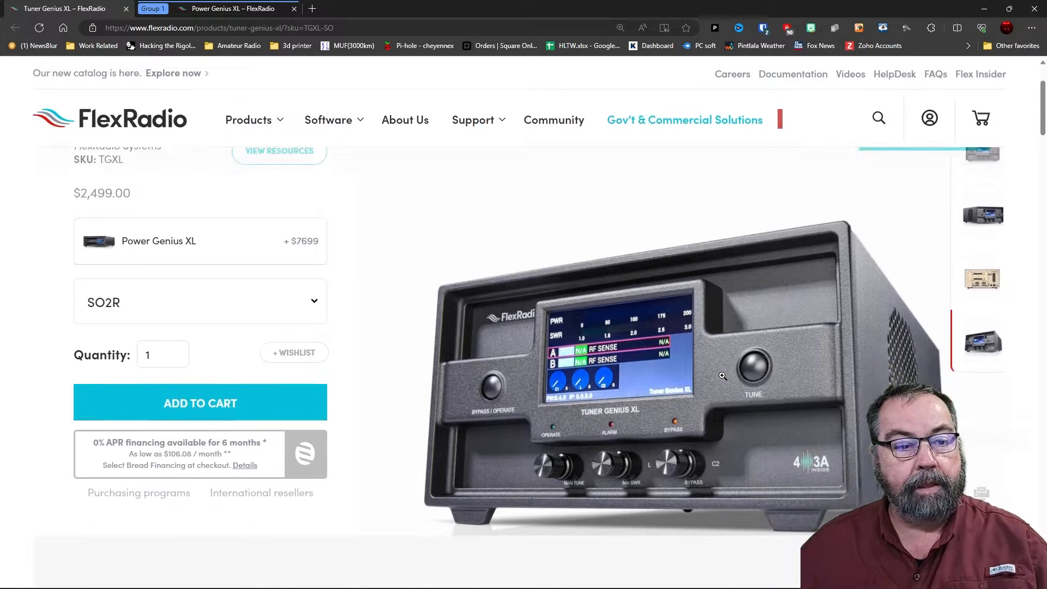
scroll(down, 3)
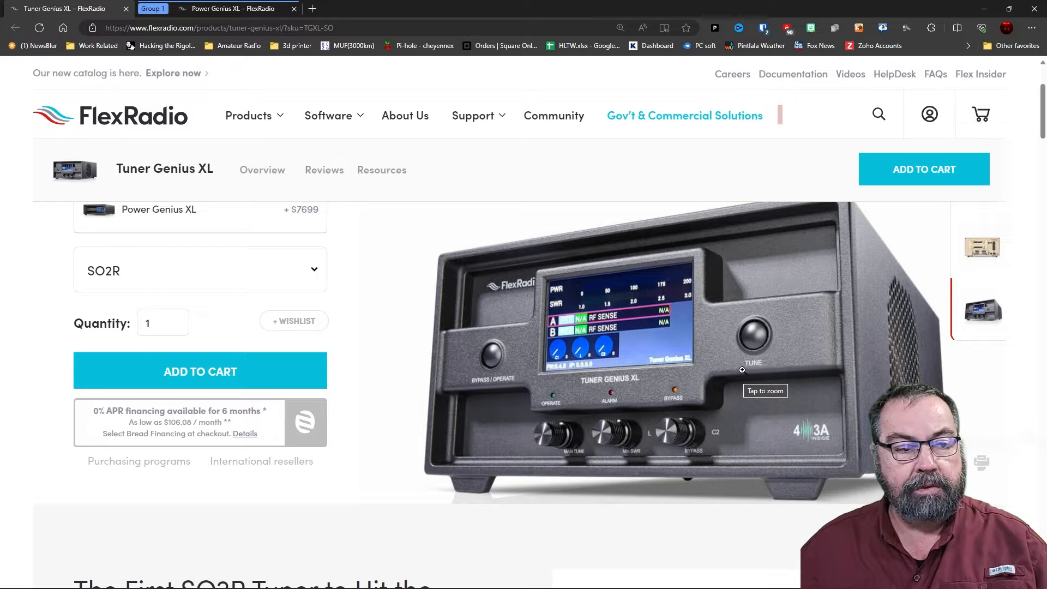
mouse_move(646, 370)
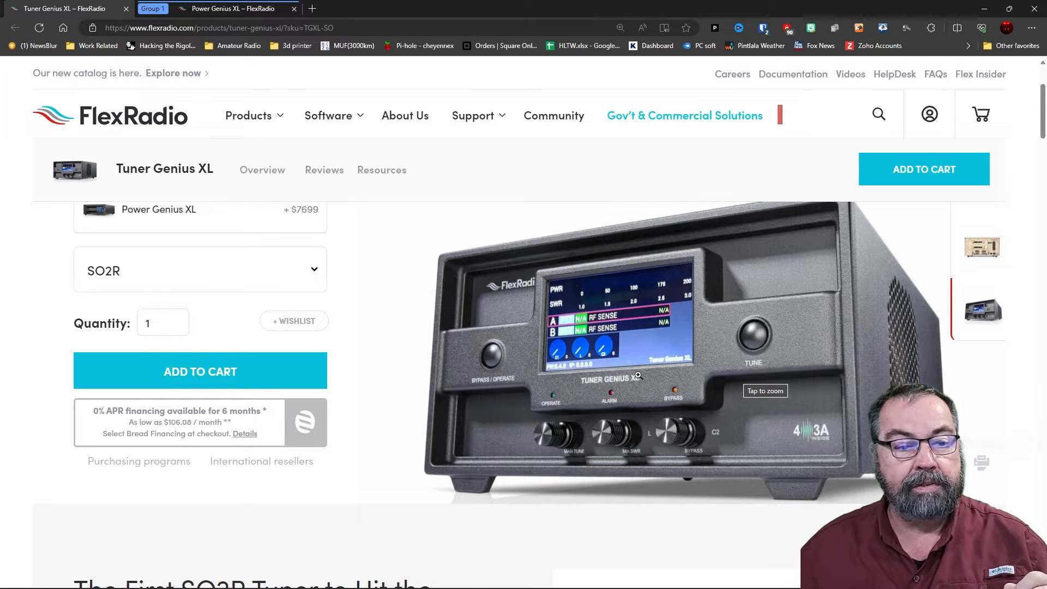
mouse_move(583, 436)
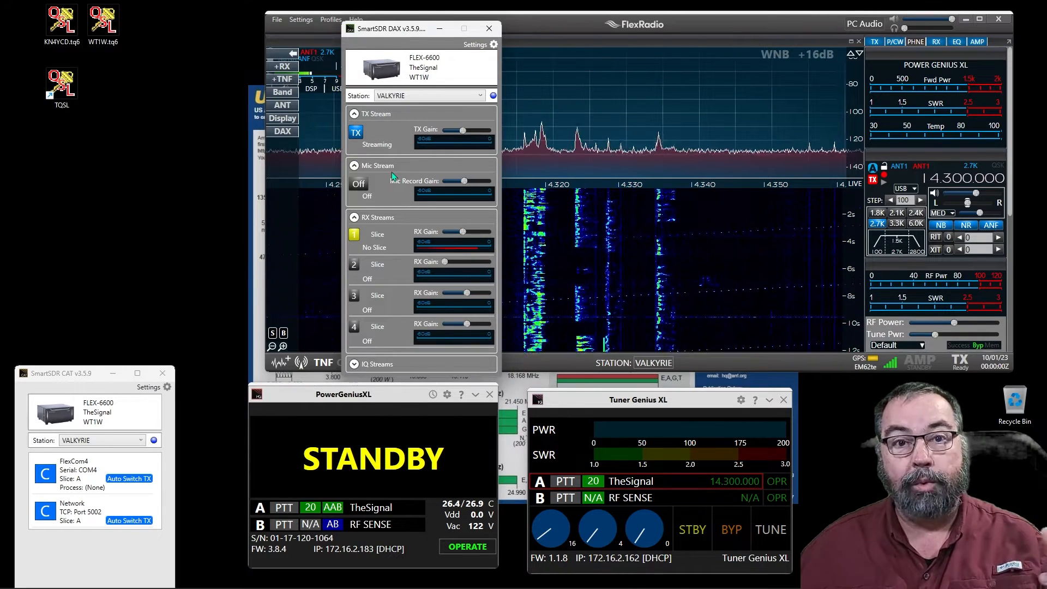
Drag the SmartSDR DAX window toward the upper-left corner of the screen.
drag(402, 28, 437, 27)
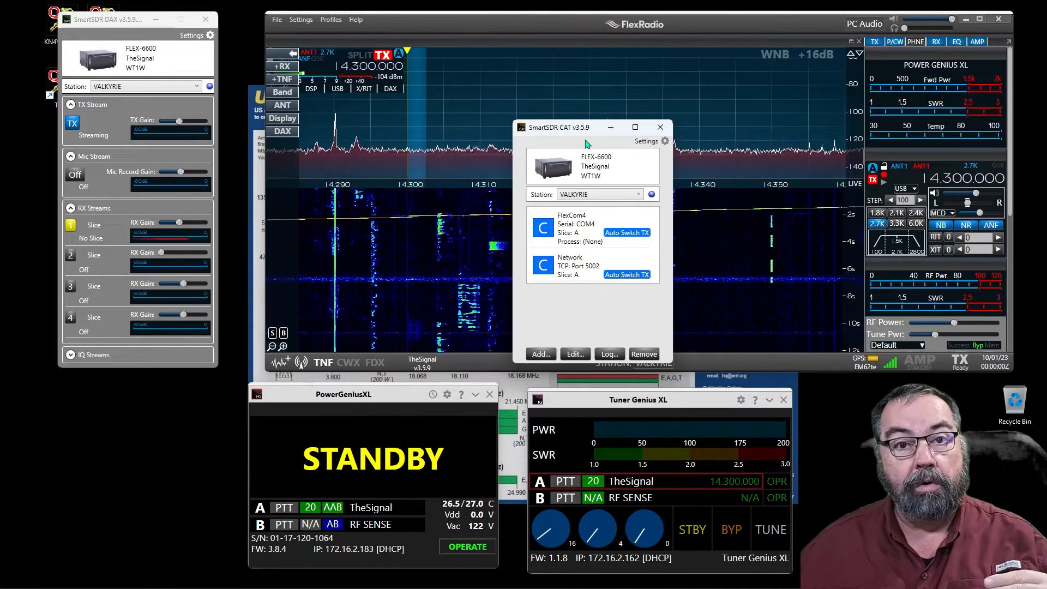
click(585, 227)
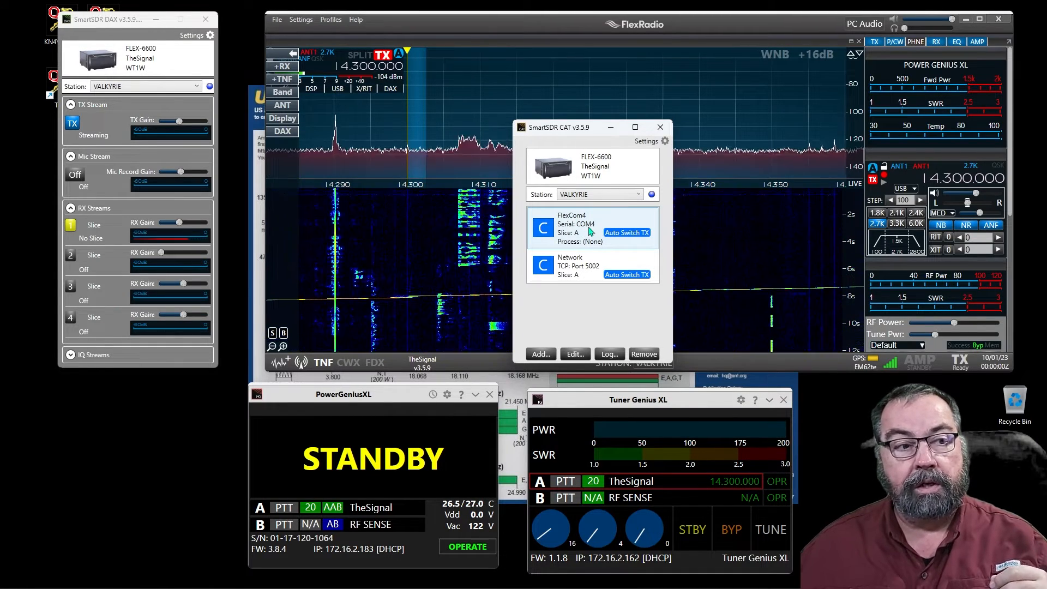
click(593, 265)
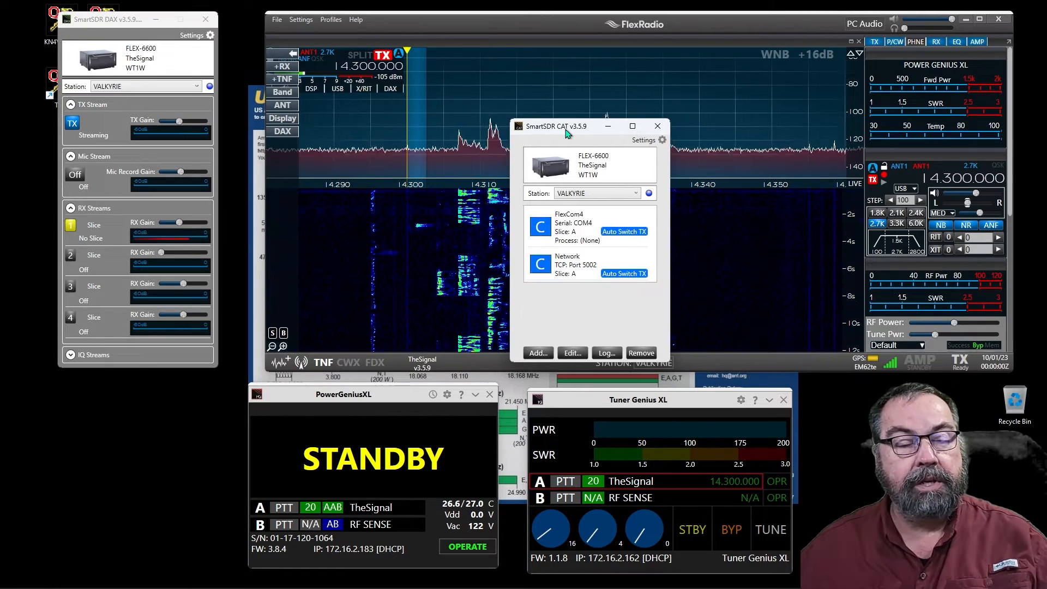
drag(554, 125, 86, 300)
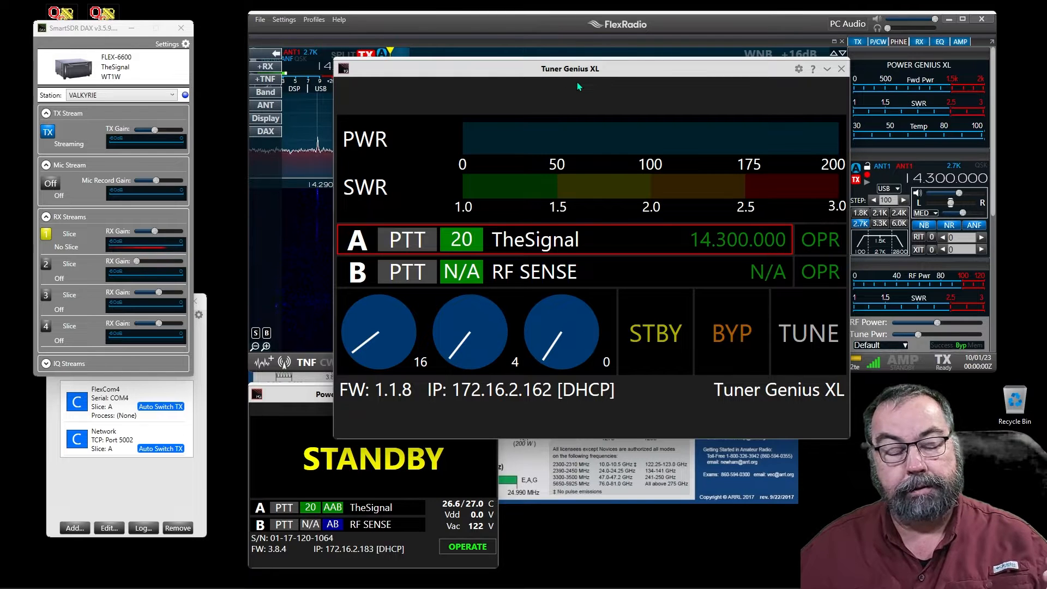
mouse_move(570, 151)
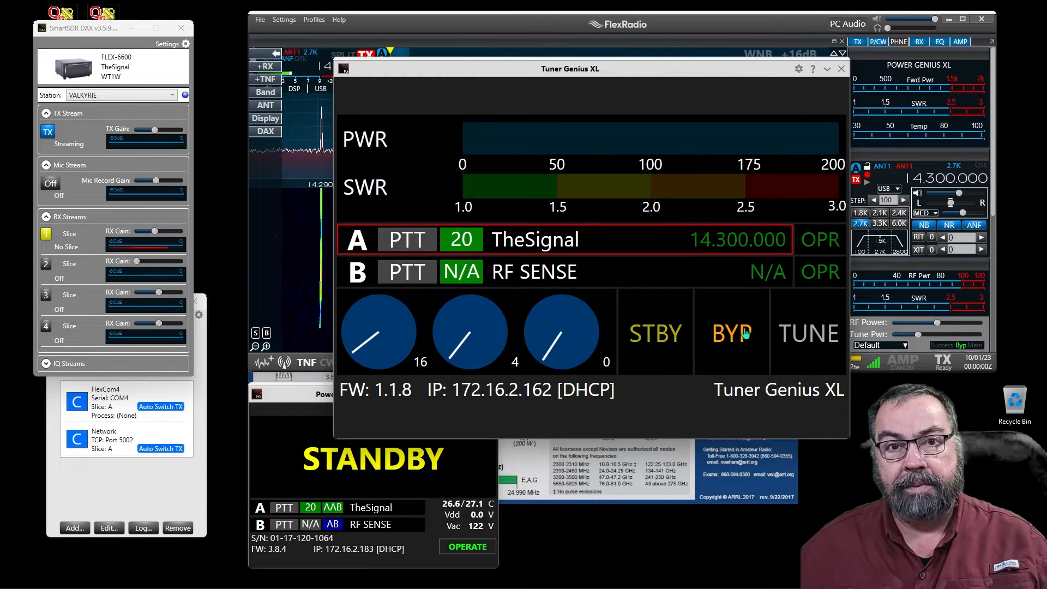
click(655, 333)
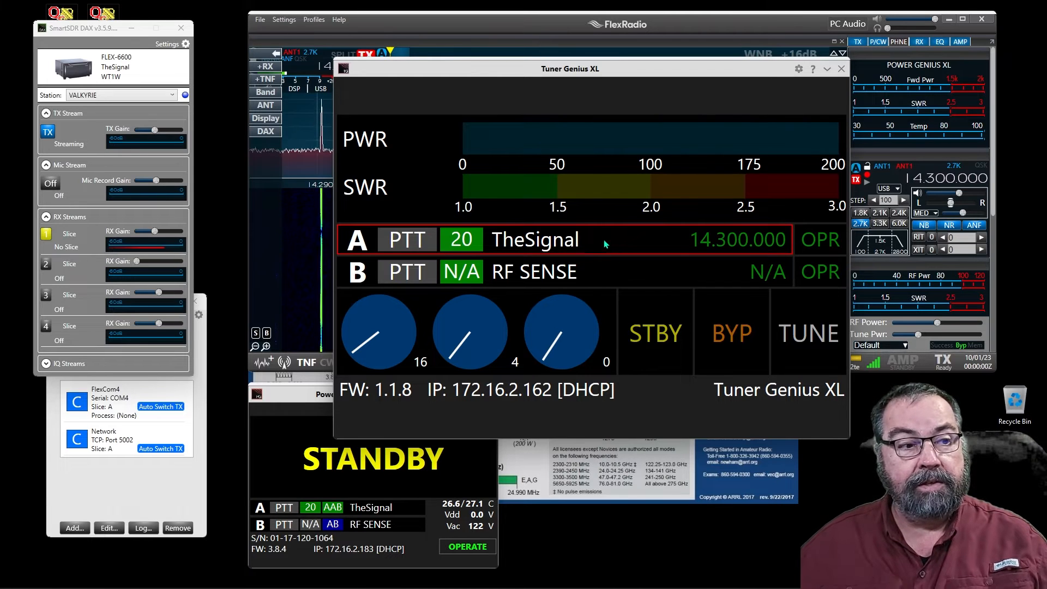
mouse_move(568, 281)
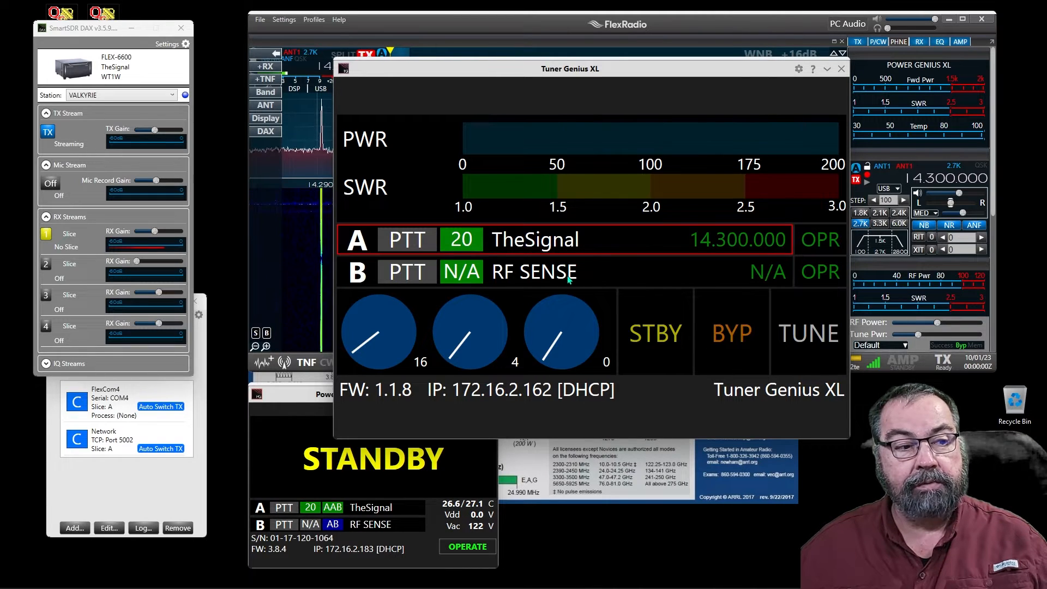
mouse_move(611, 273)
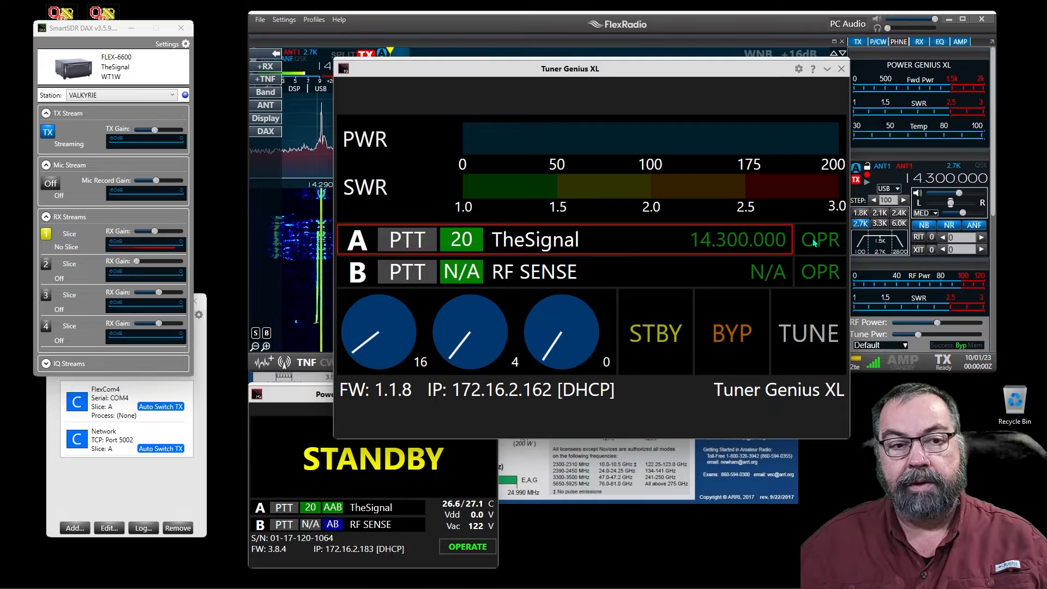
mouse_move(609, 279)
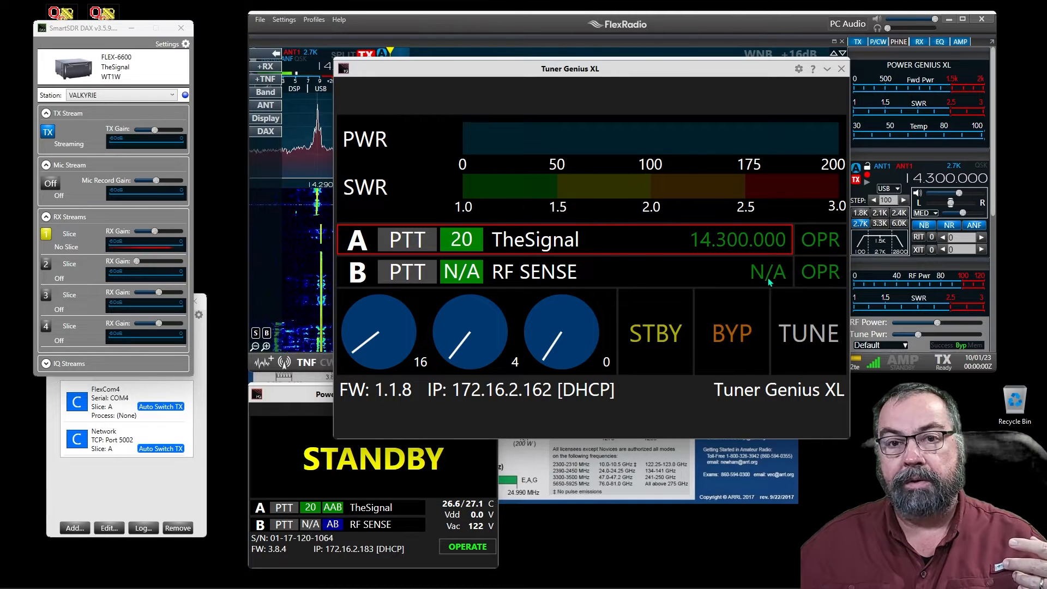
mouse_move(635, 281)
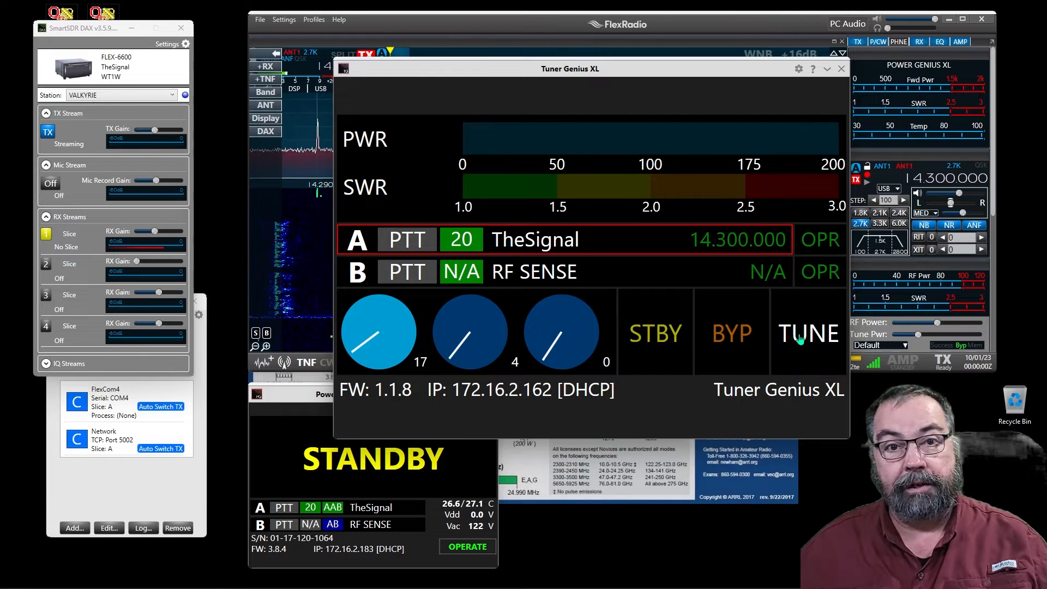
Start a Tuner Genius XL tune cycle, rescaling the SWR meter to 9.0.
click(808, 332)
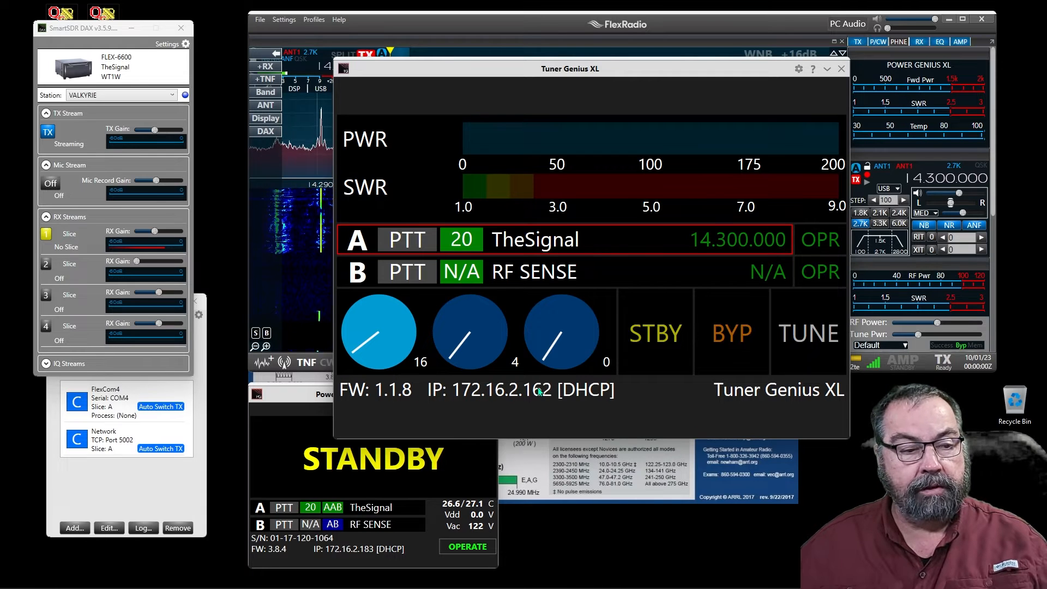
mouse_move(290, 399)
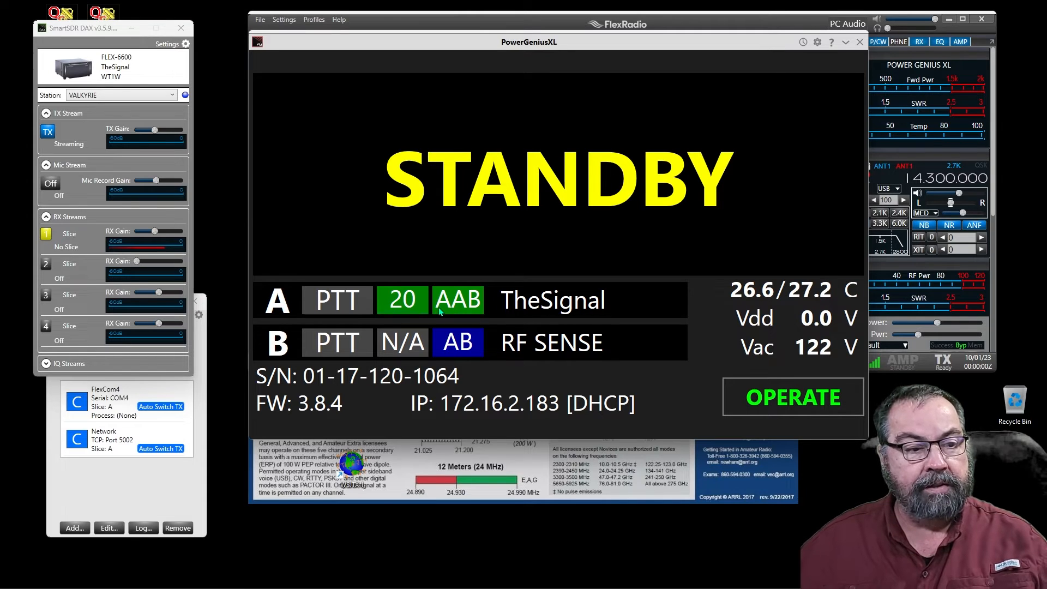
mouse_move(567, 300)
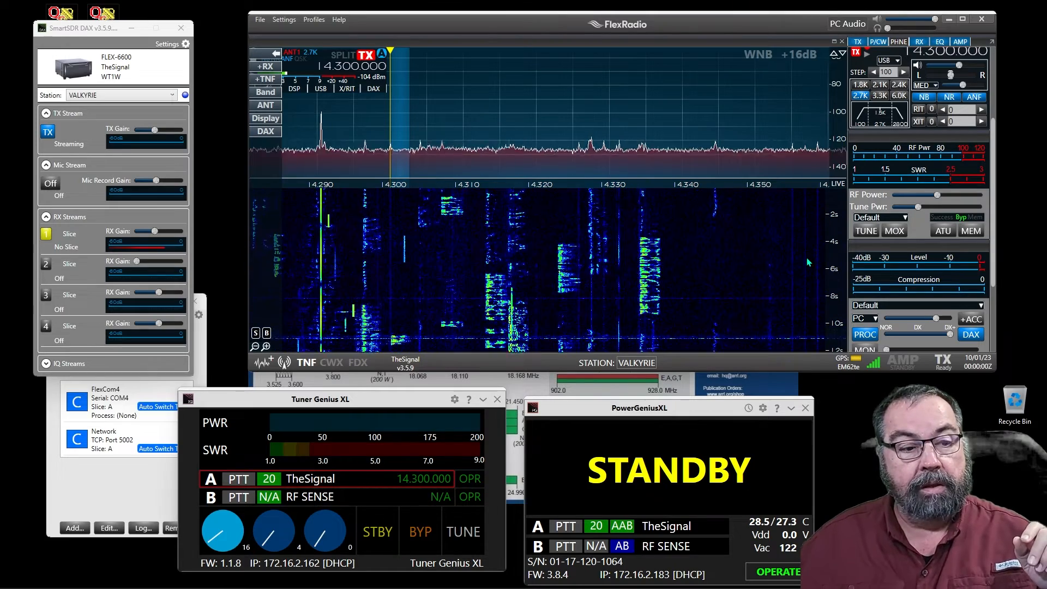
drag(321, 399, 370, 392)
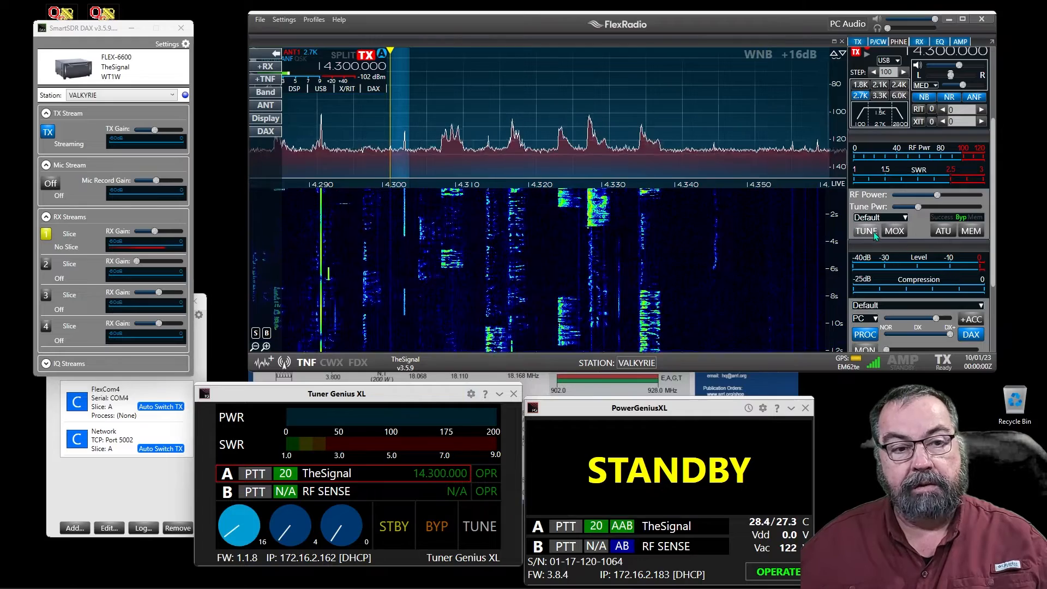
click(865, 230)
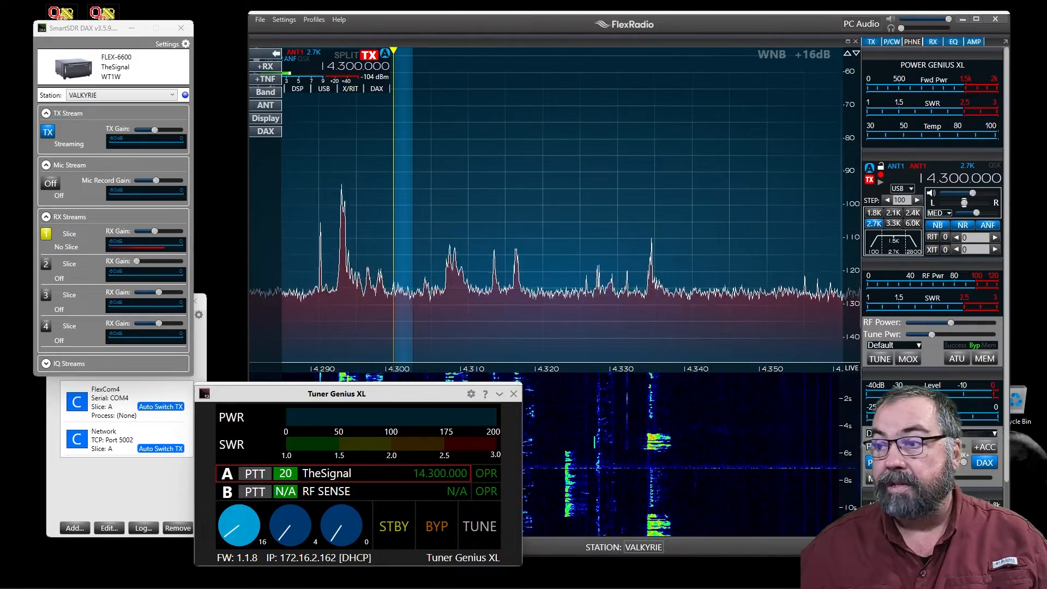
Bring SmartSDR's main window forward, showing the panadapter, waterfall and Power Genius XL meters.
click(514, 394)
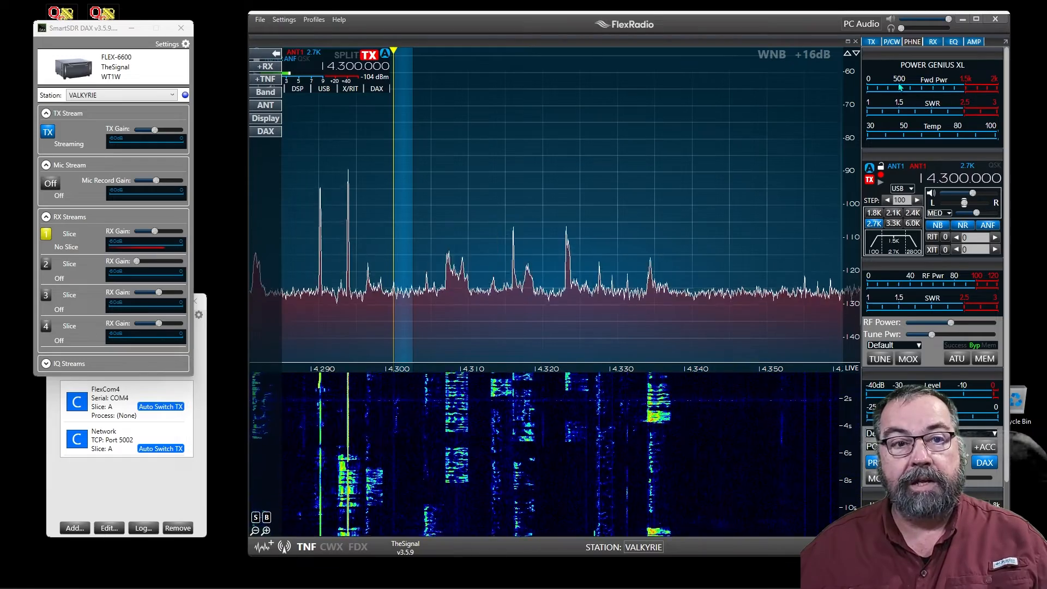